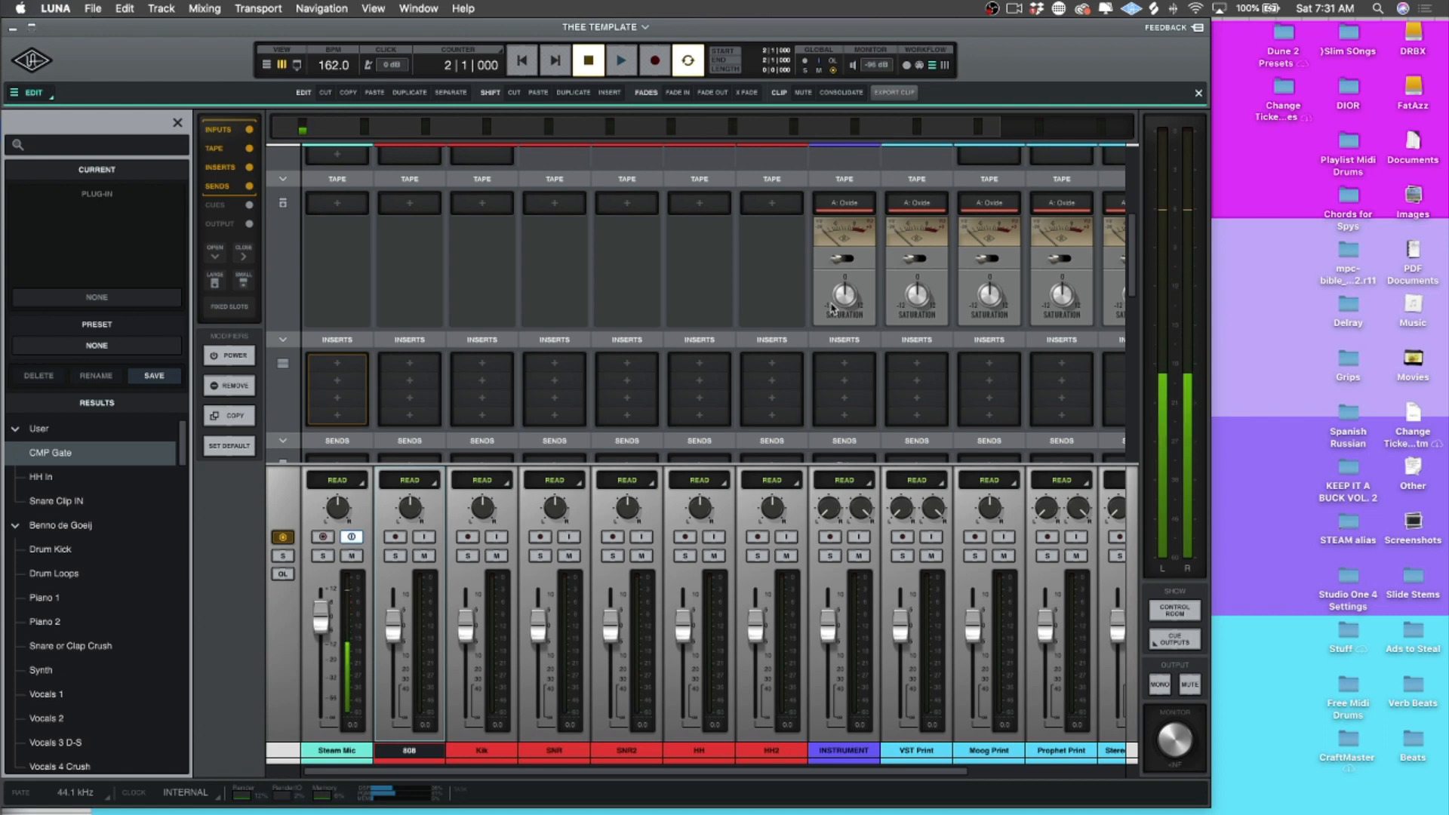
Reveal the Inserts section and start choosing a plug-in for the 808 track's first insert.
scroll("right", 3)
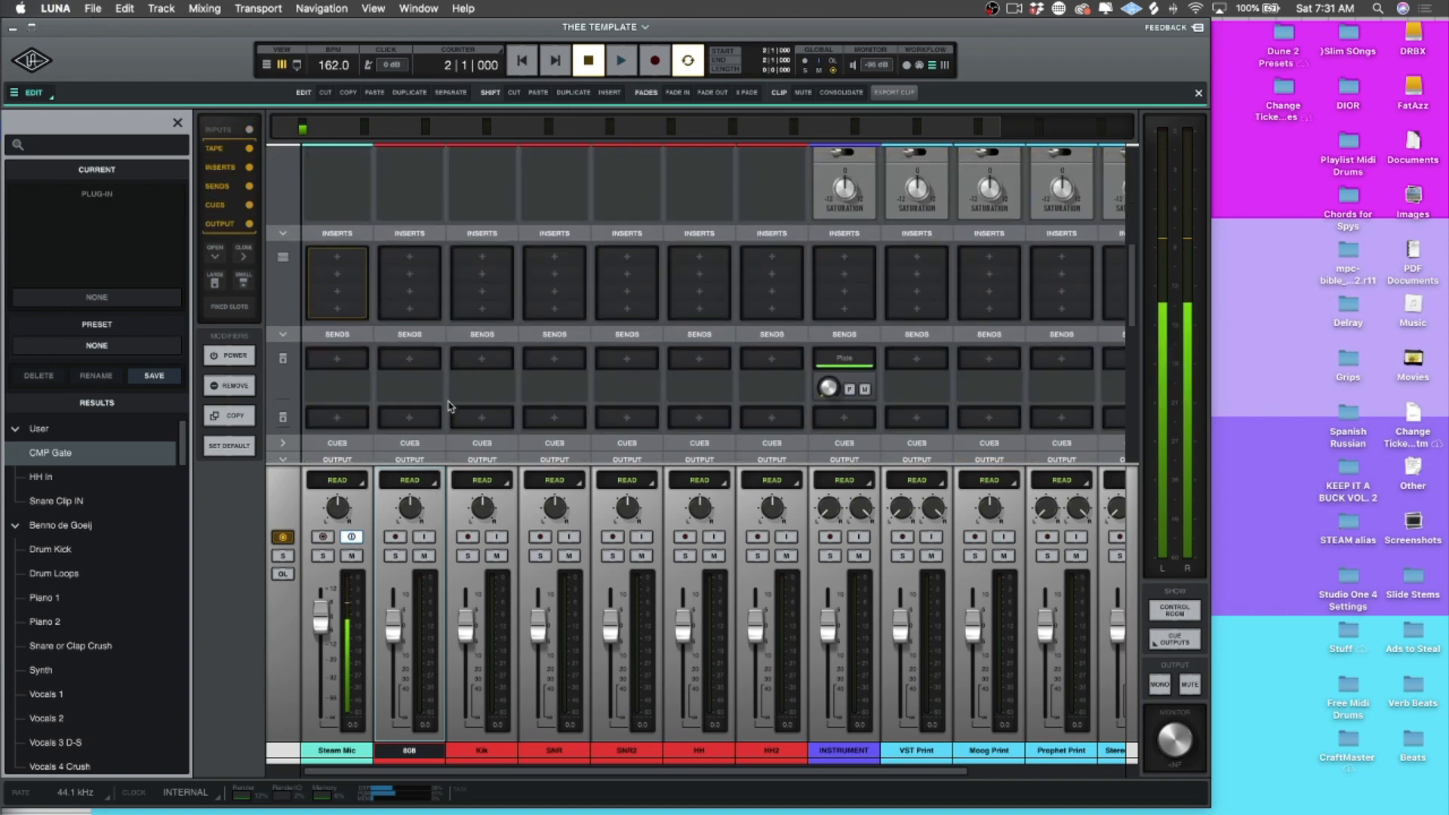
left_click(336, 282)
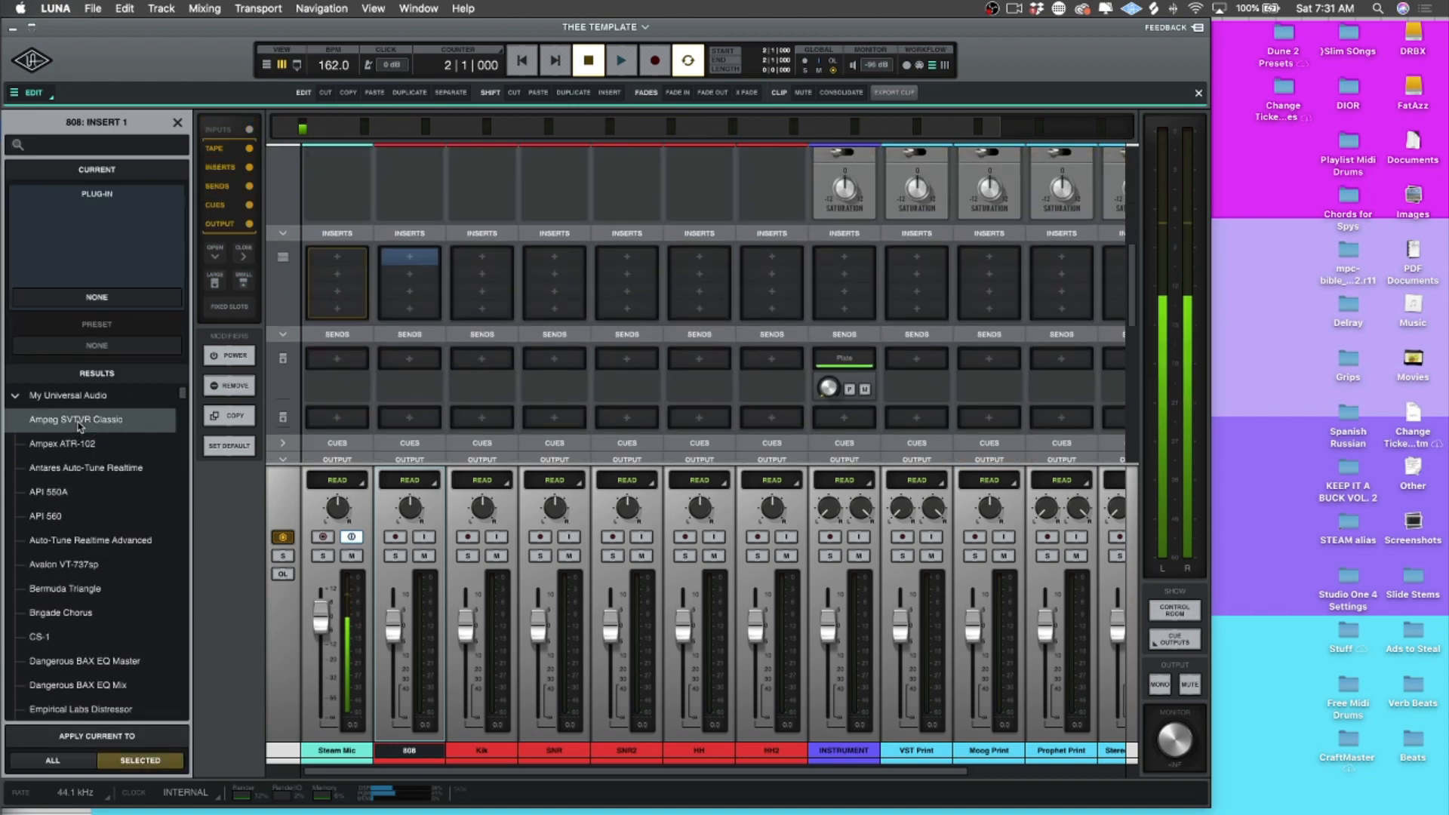
Load Waves Abbey Road Vinyl (m) onto 808 Insert 1 and show its interface.
double_click(76, 418)
type("wave")
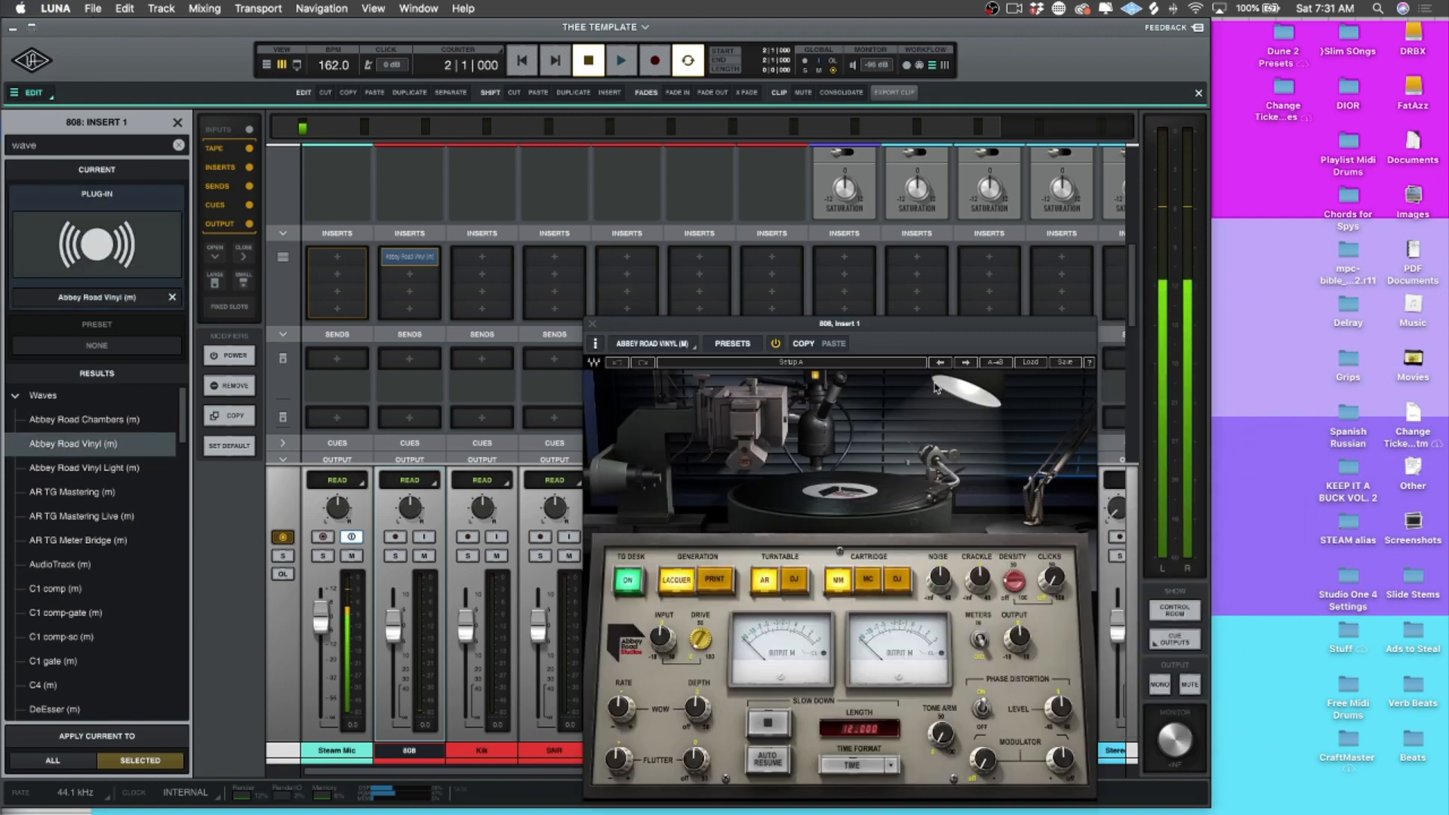
mouse_move(829, 562)
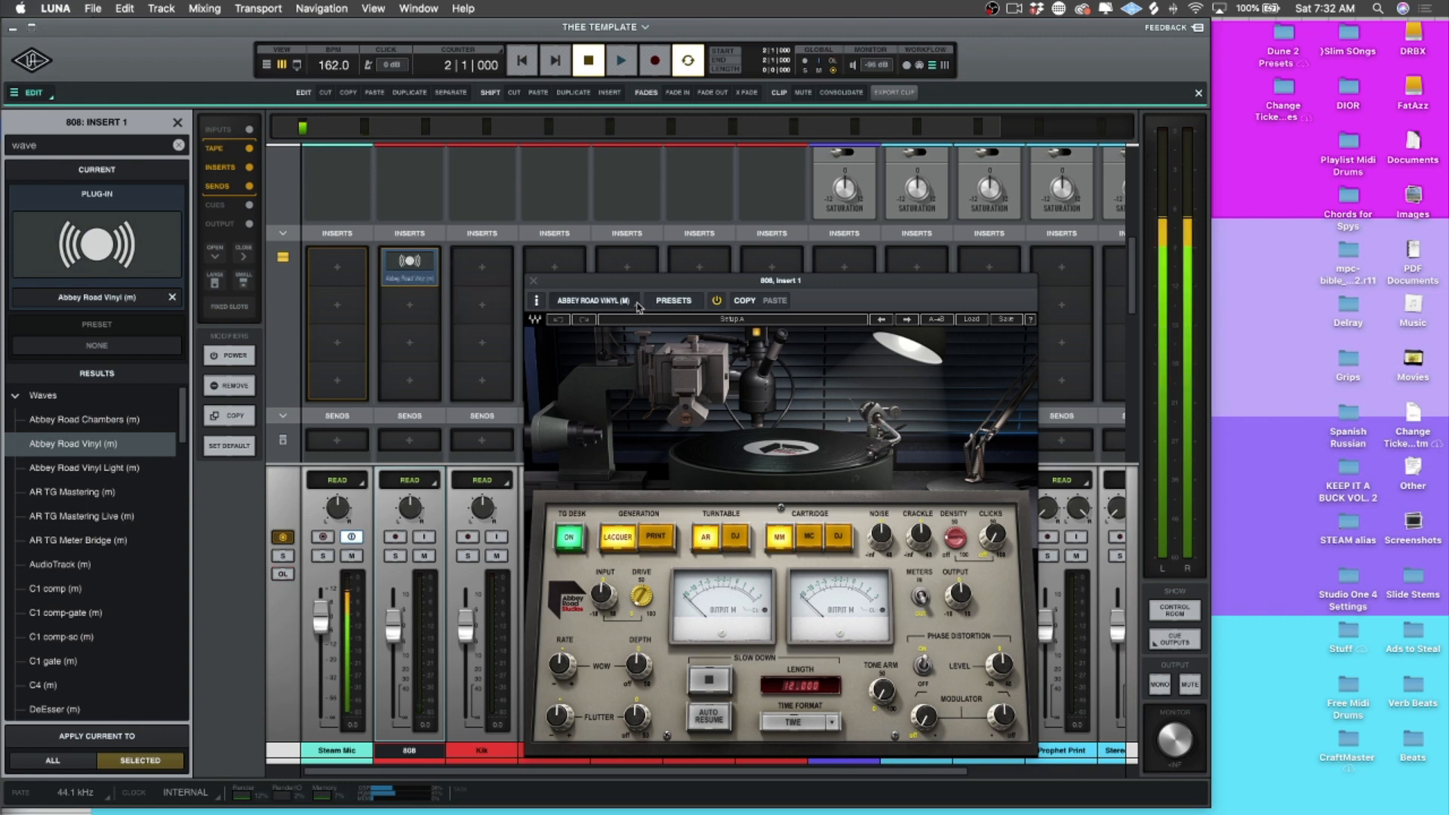
Create a plug-in icon for Abbey Road Vinyl from a snapshot of its interface.
left_click(595, 299)
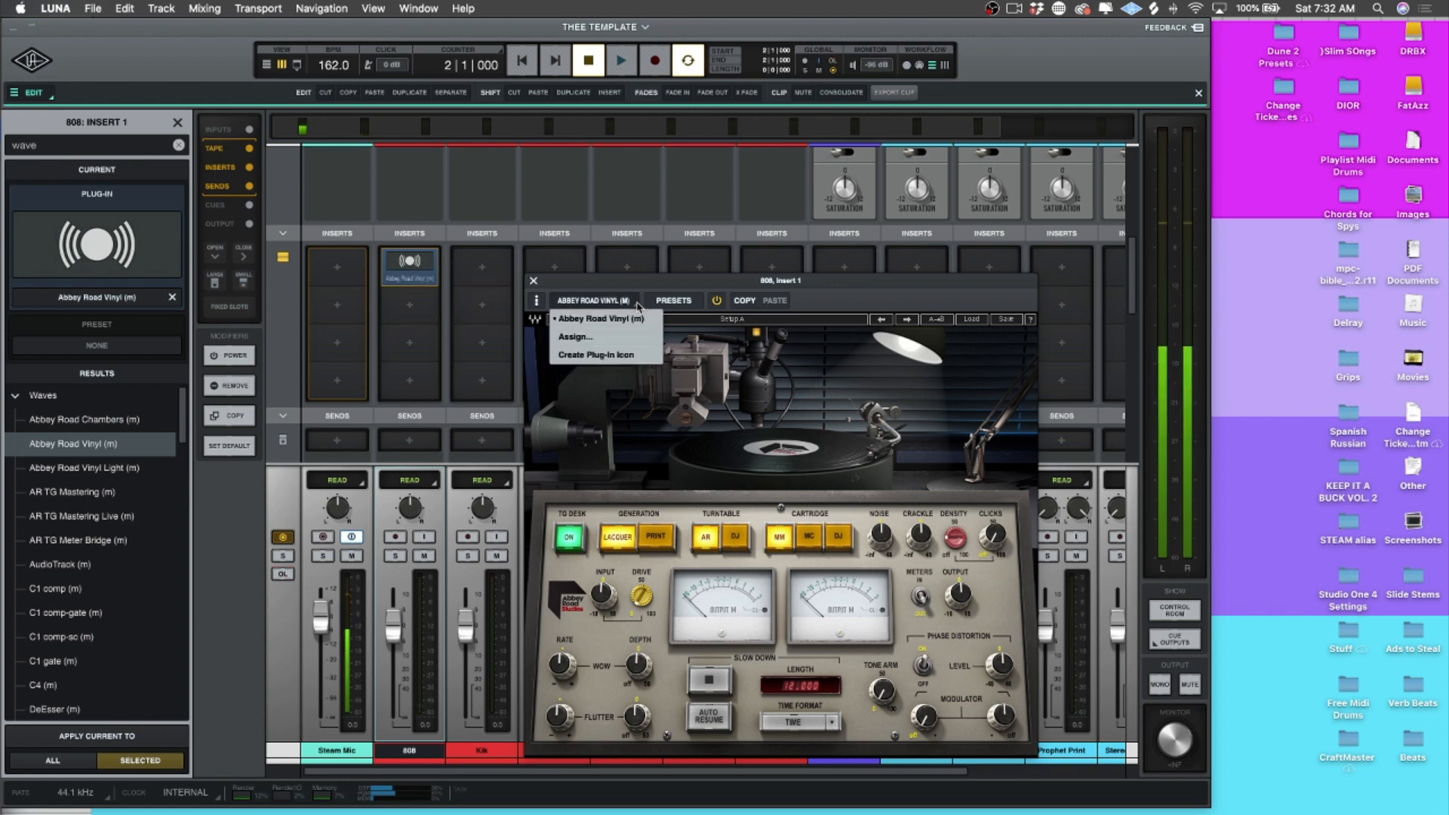
mouse_move(606, 355)
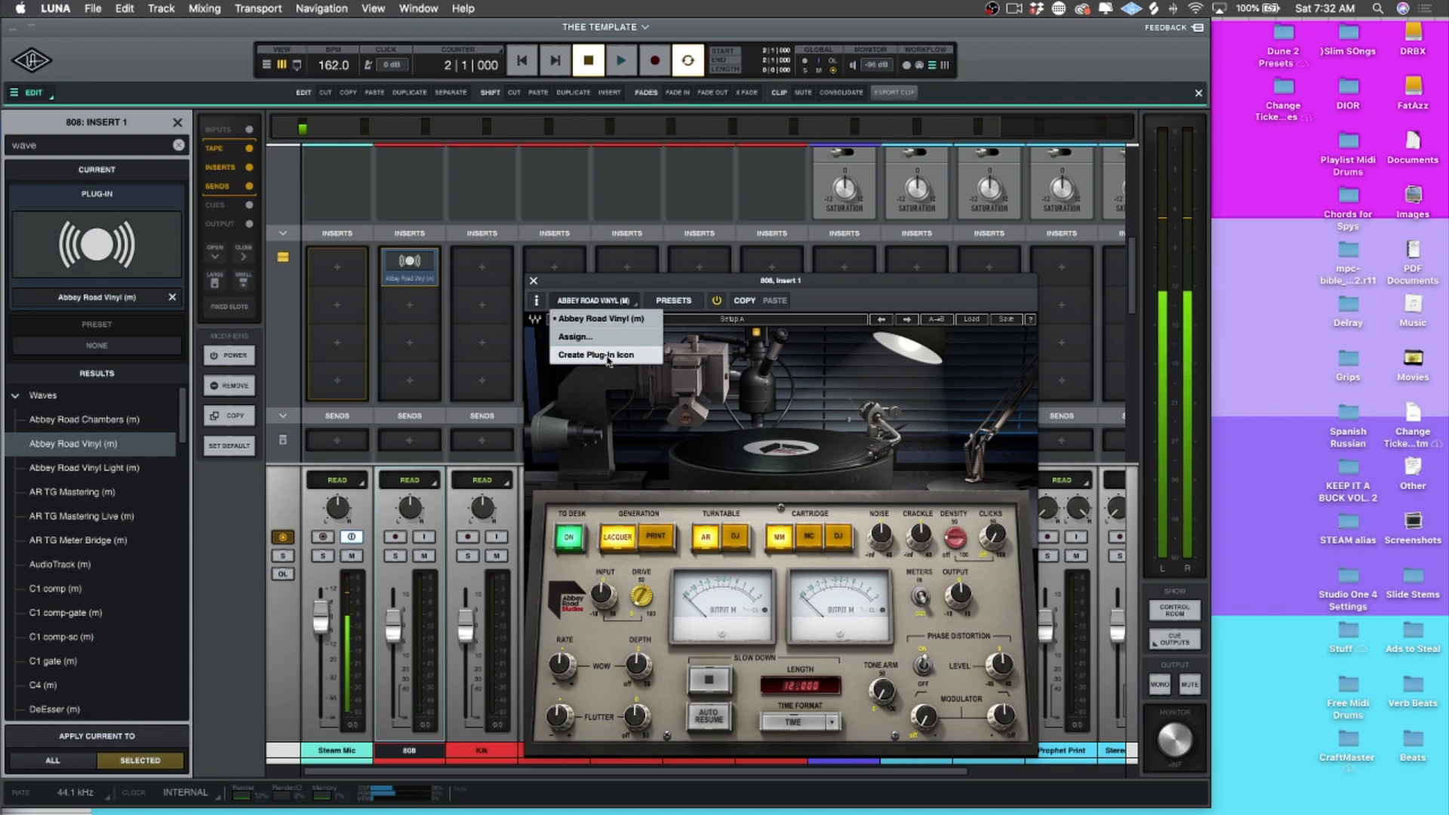
left_click(596, 355)
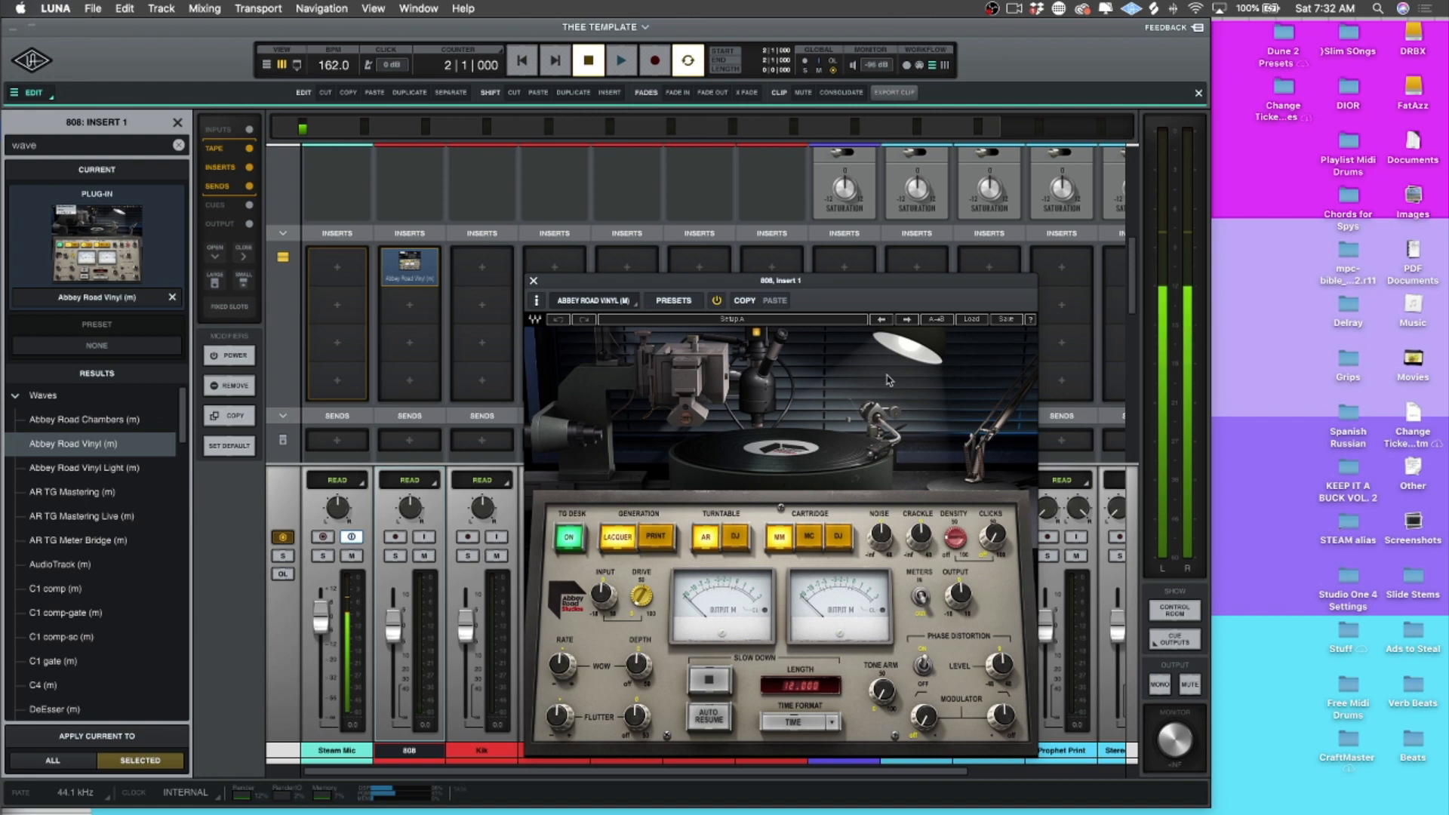
mouse_move(915, 433)
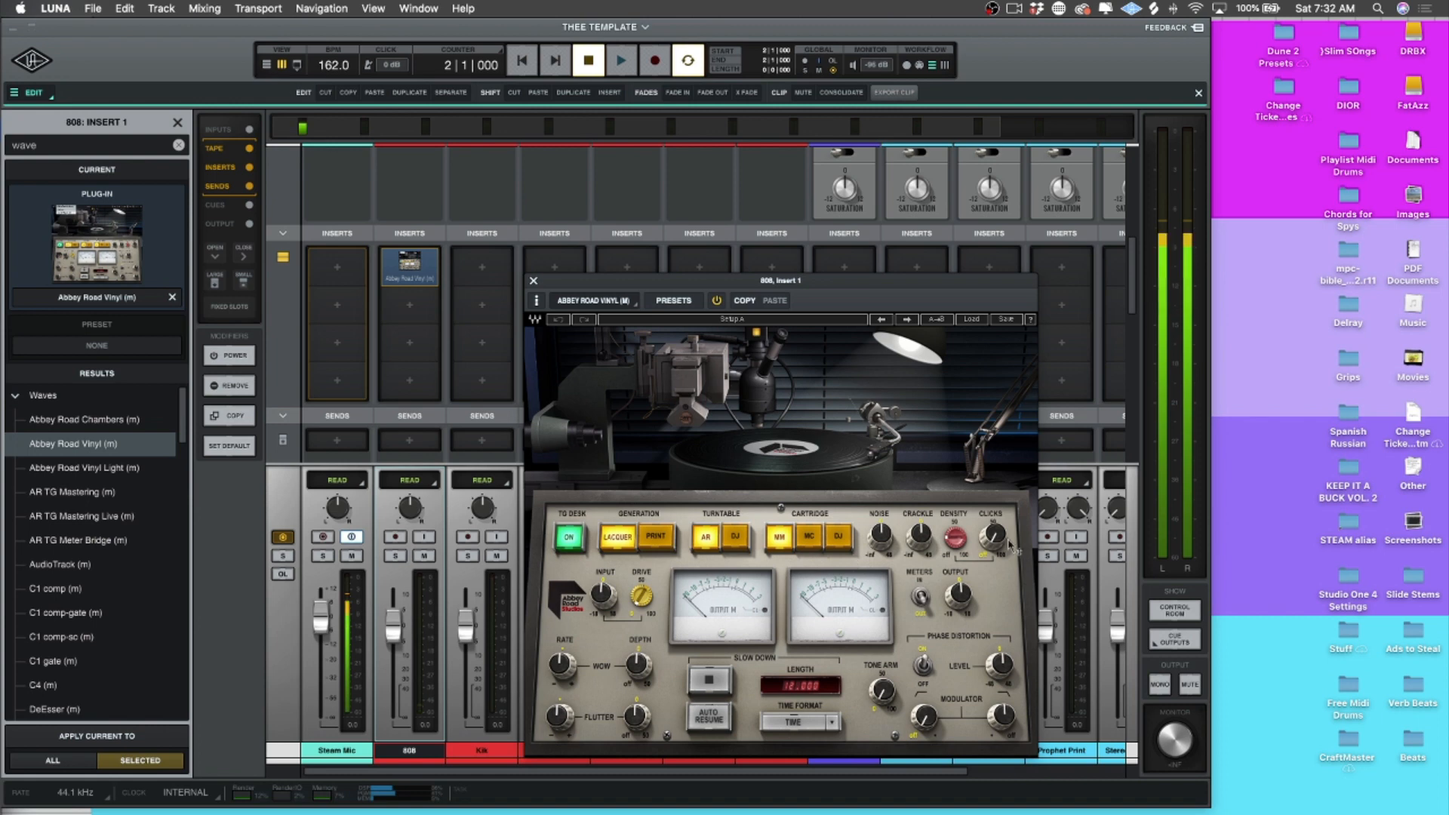
mouse_move(757, 496)
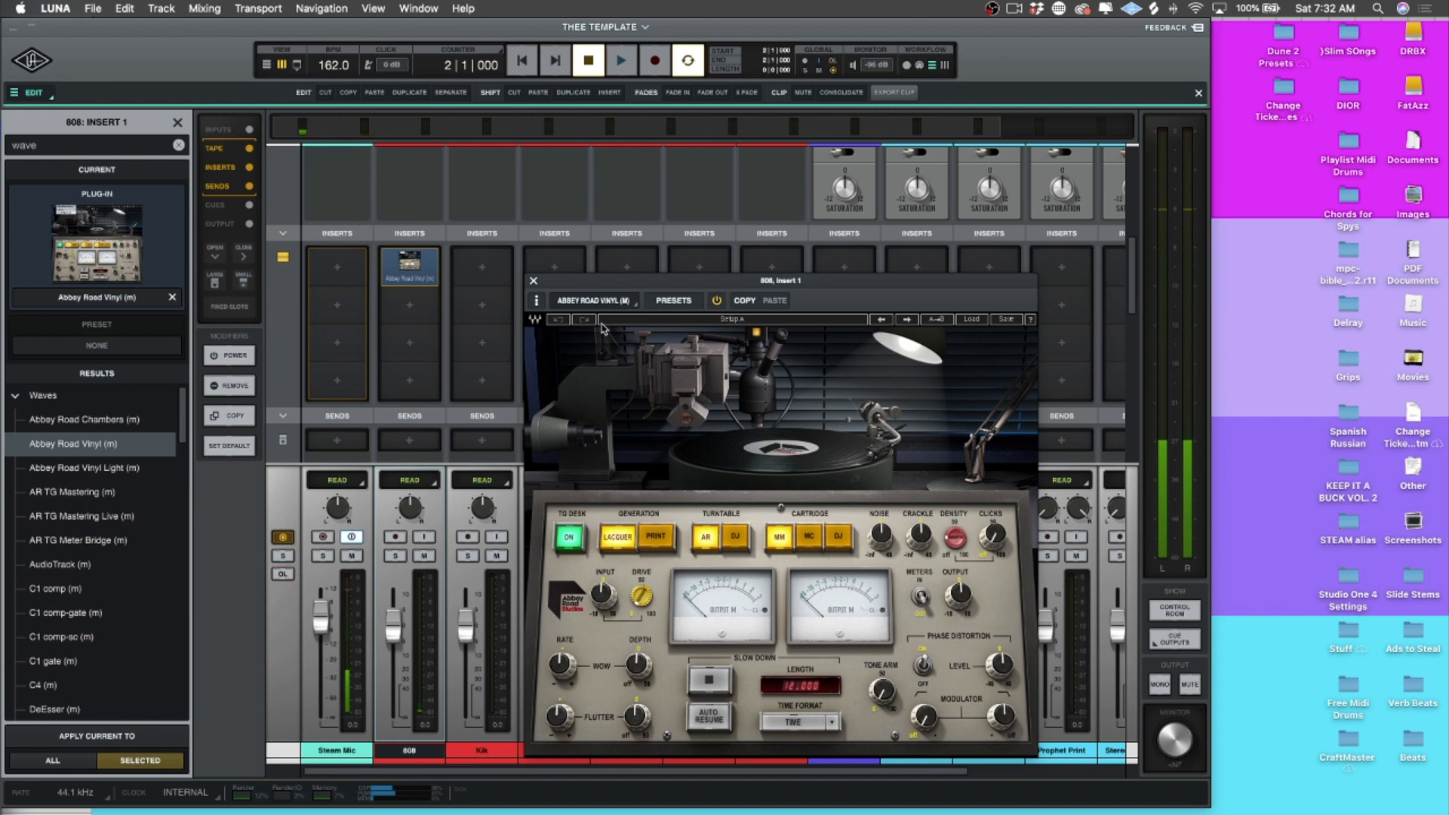
mouse_move(554, 296)
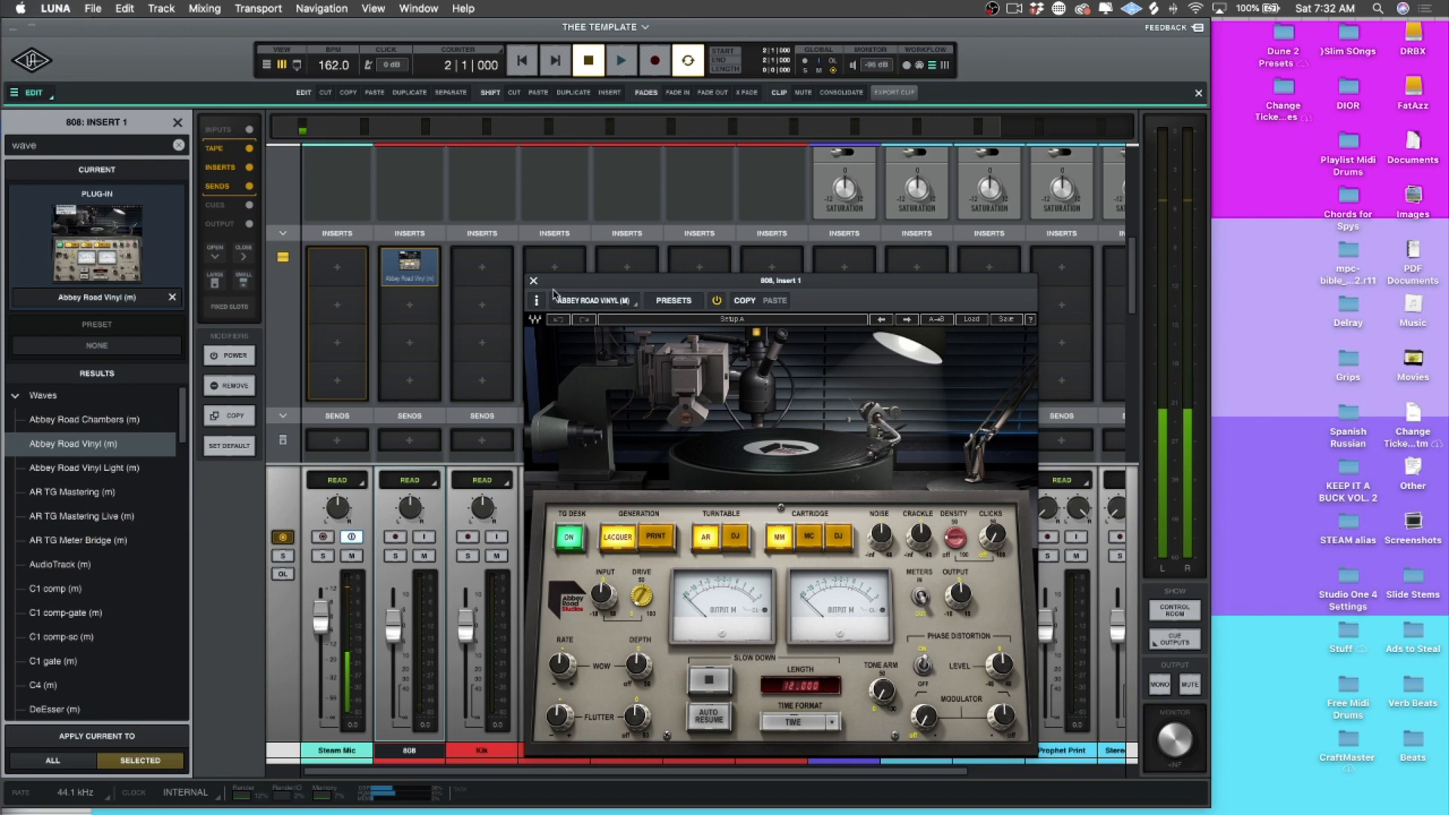